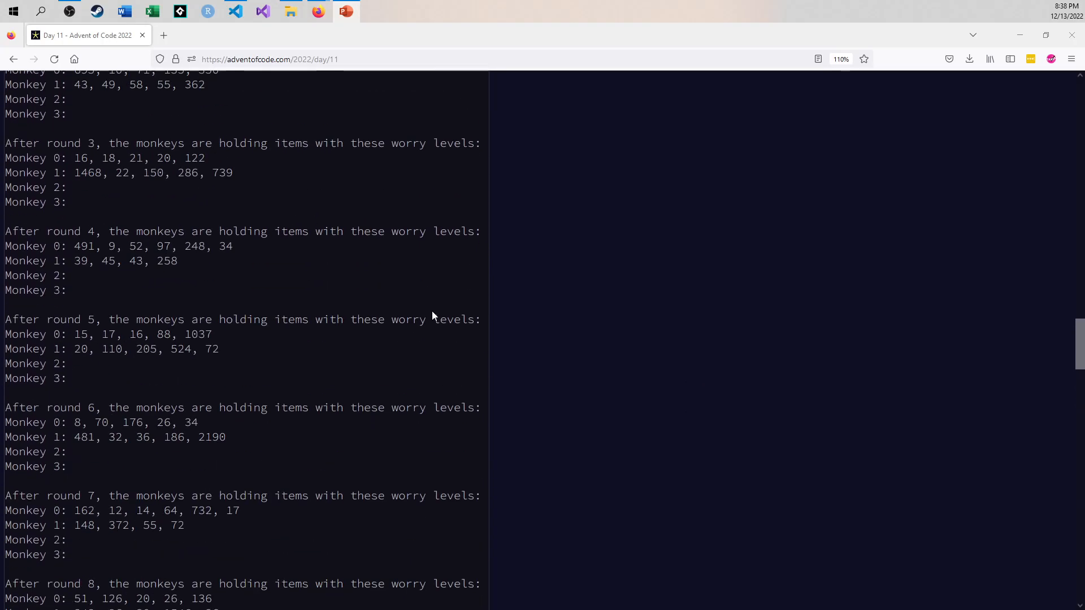
- Scroll through the Day 11 script to review ROUNDS, THREAT_LEVEL and the MODULUS product
scroll("up", 3)
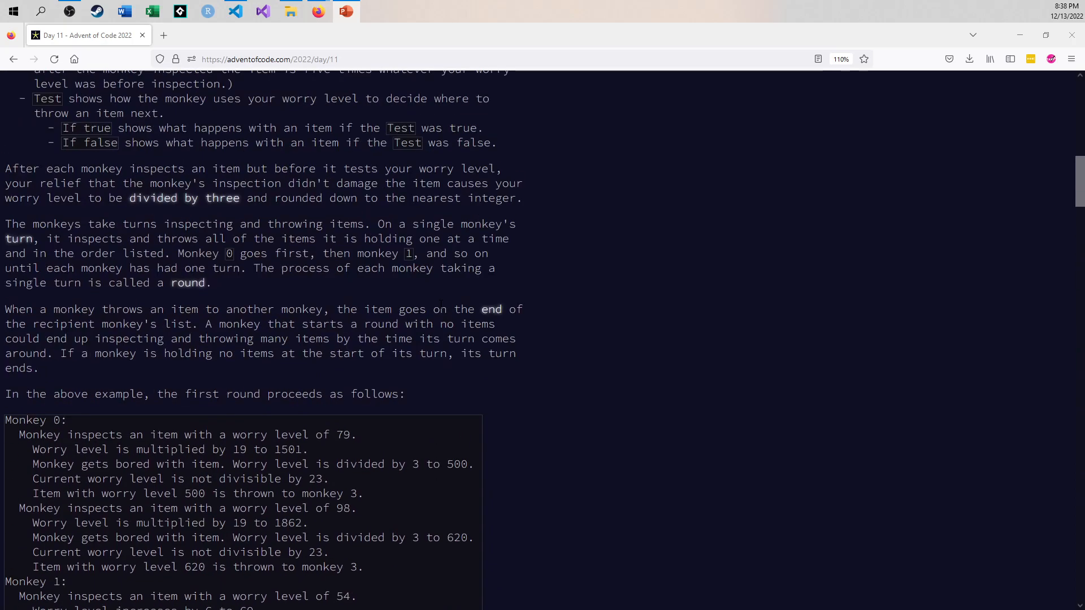
scroll("down", 3)
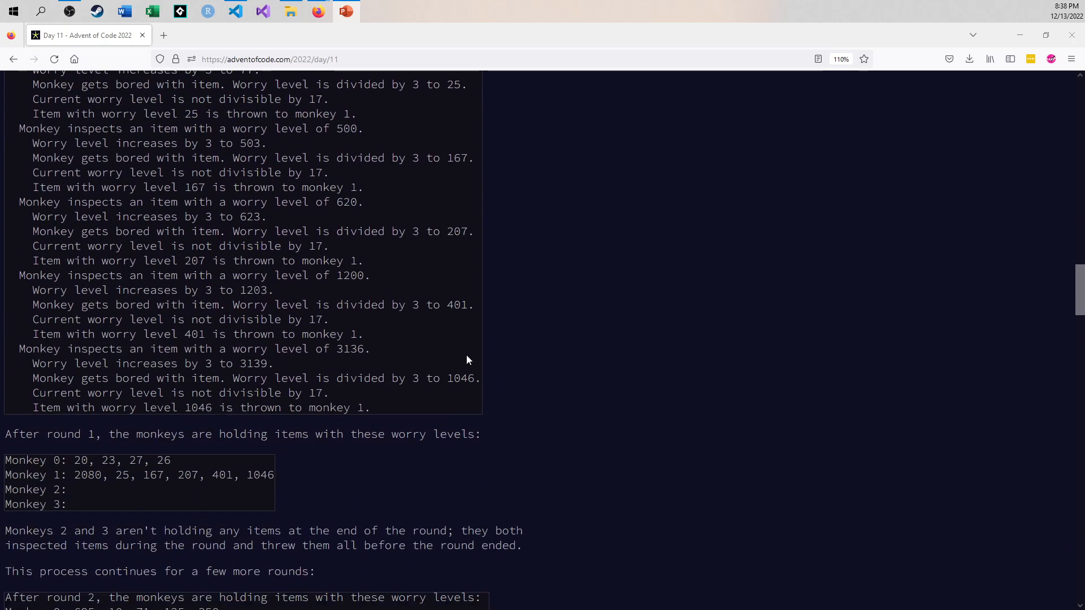
scroll("down", 3)
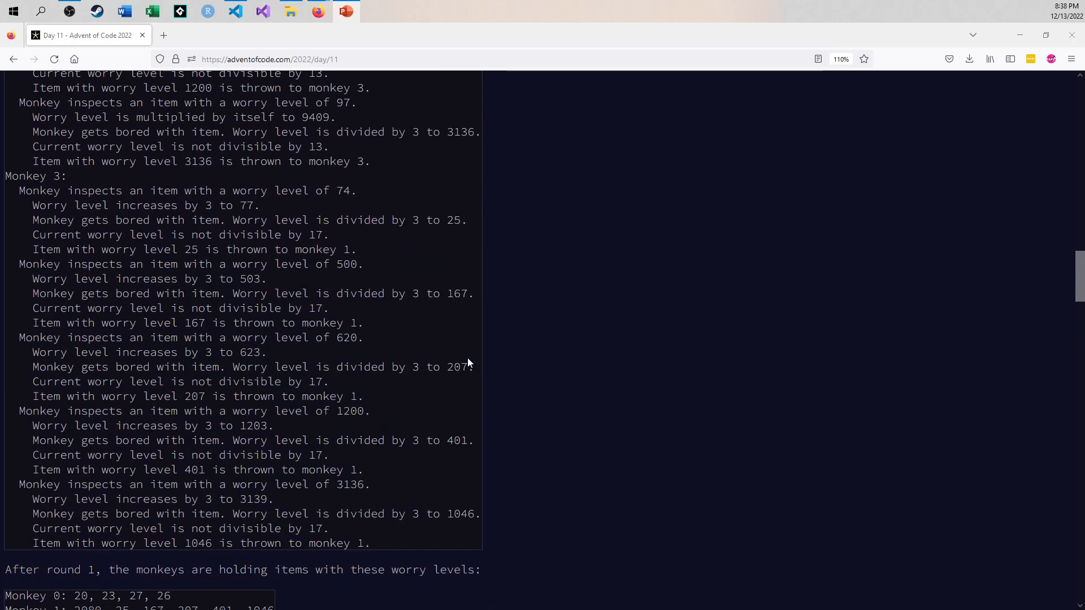
scroll("down", 3)
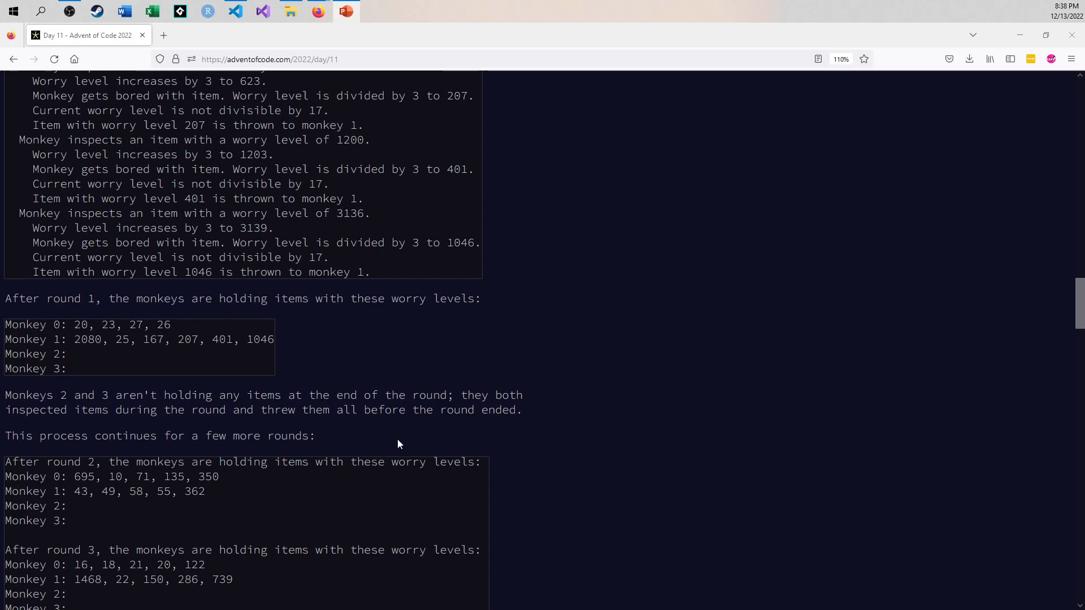
scroll("down", 3)
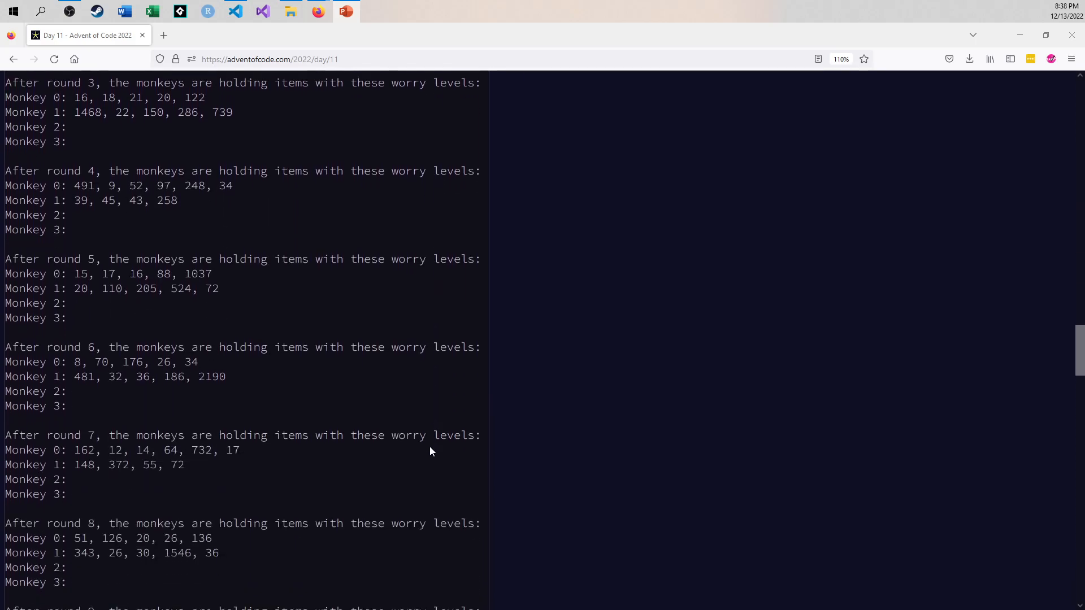
scroll("down", 3)
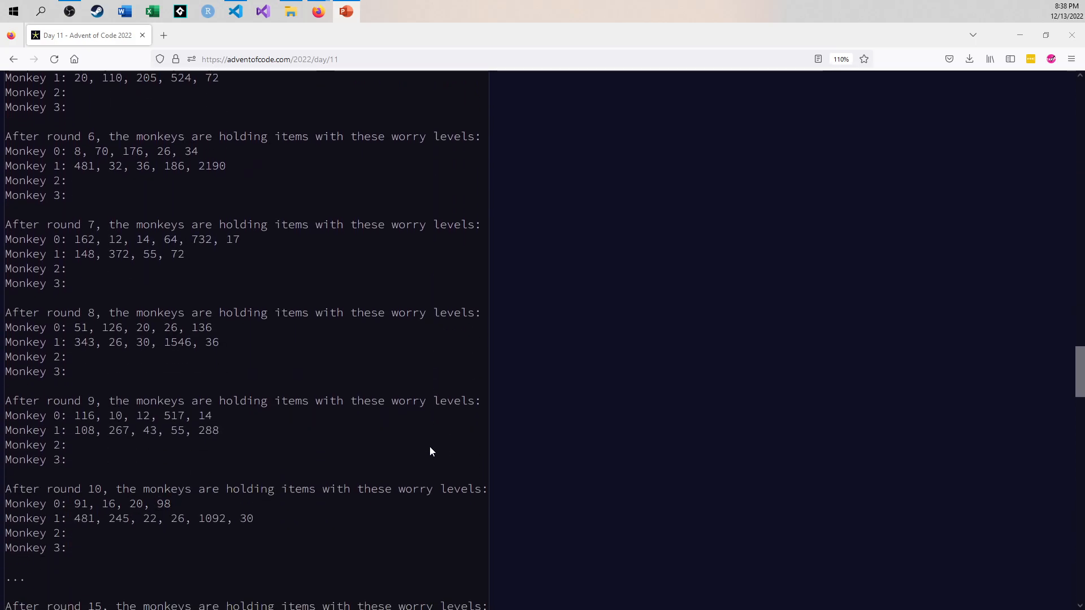
mouse_move(430, 454)
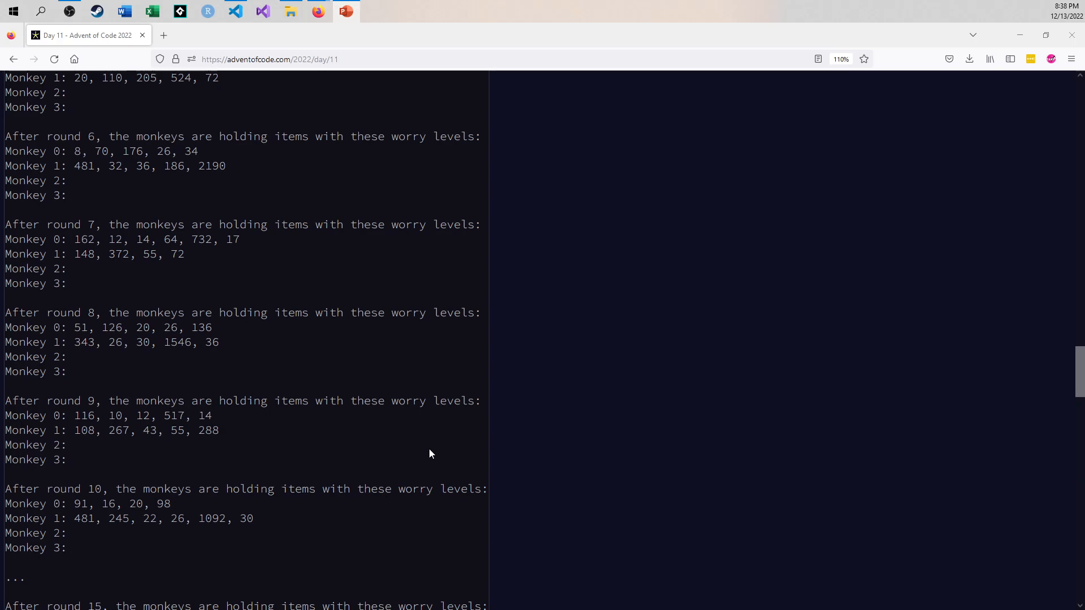
scroll("down", 3)
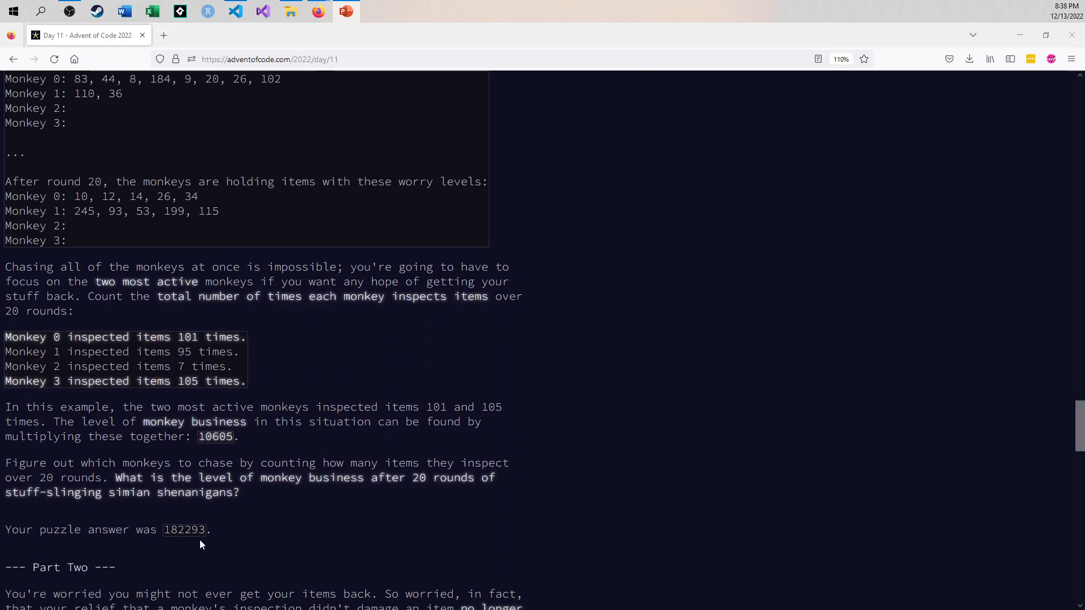
mouse_move(306, 510)
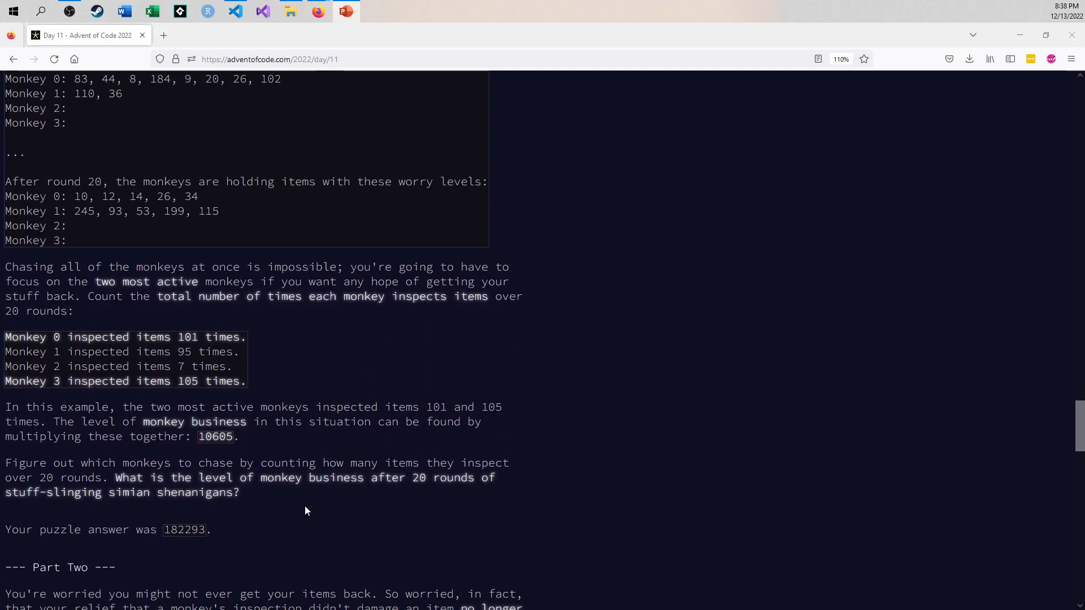
mouse_move(316, 509)
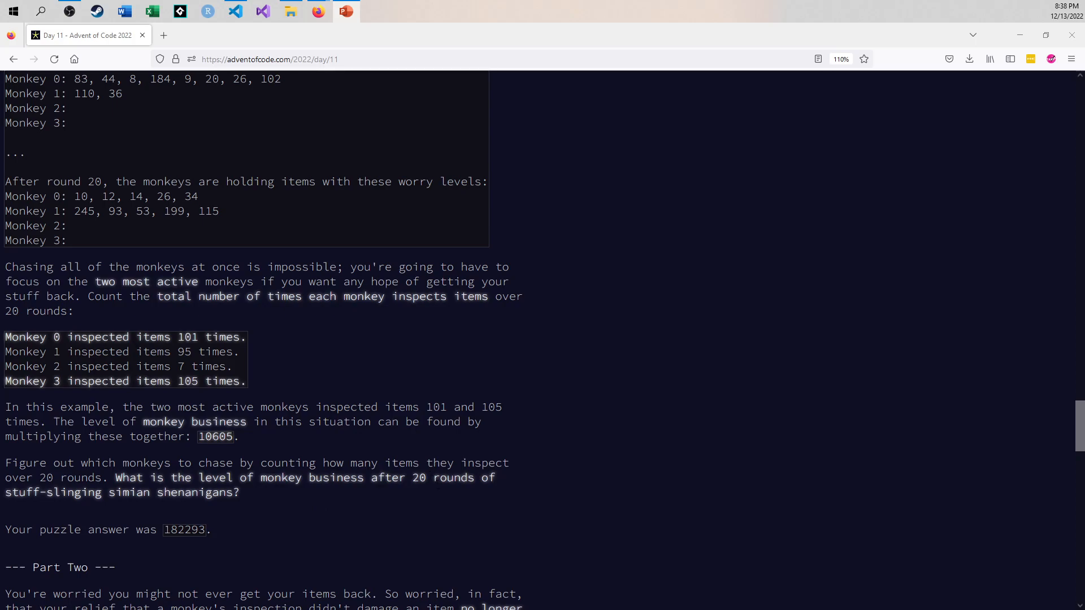
mouse_move(453, 491)
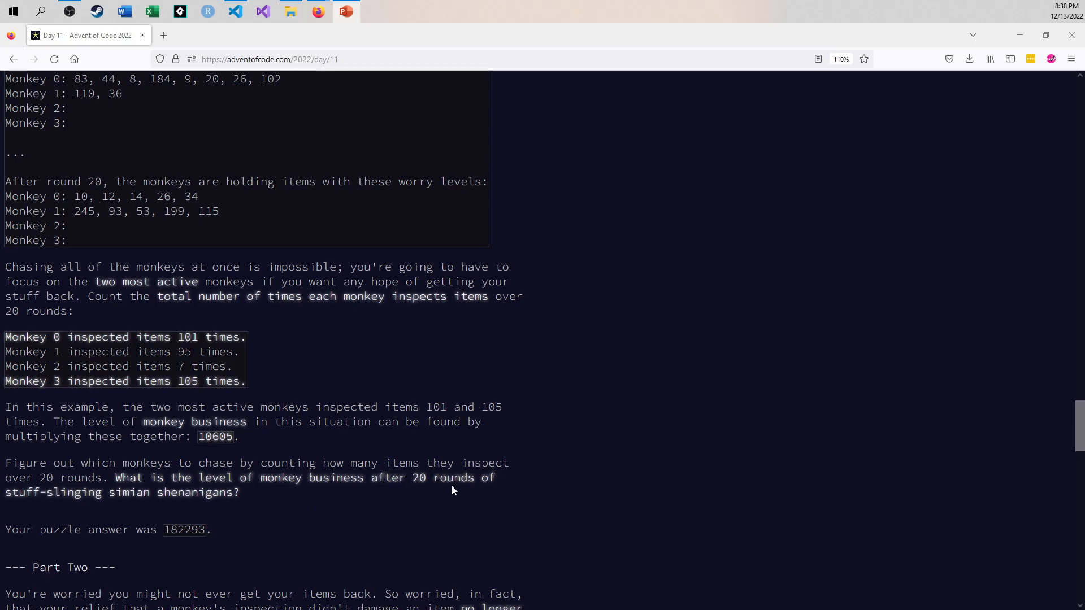
scroll("down", 3)
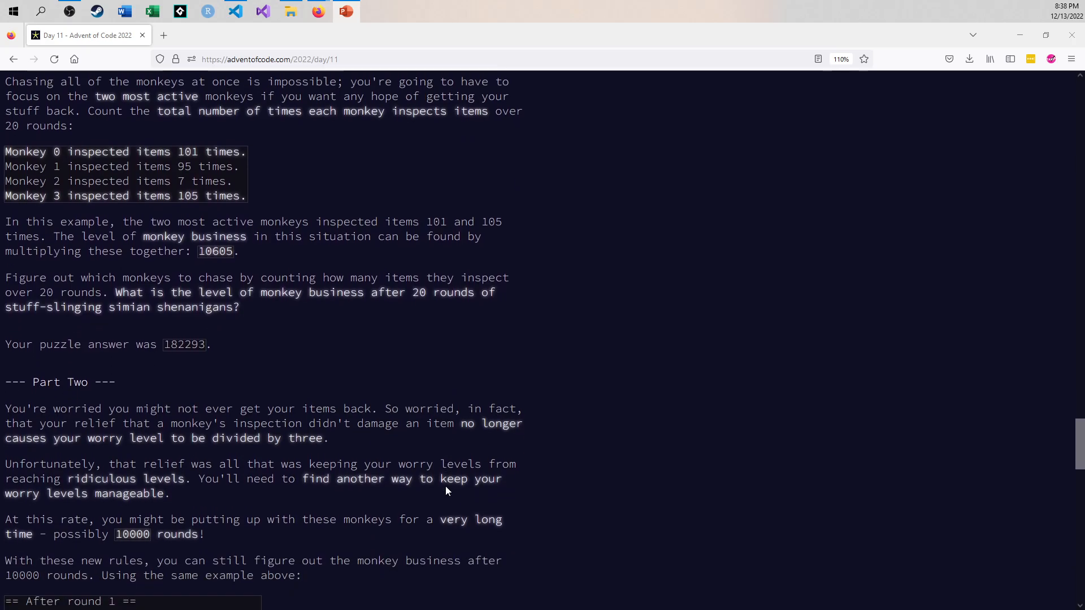
scroll("down", 3)
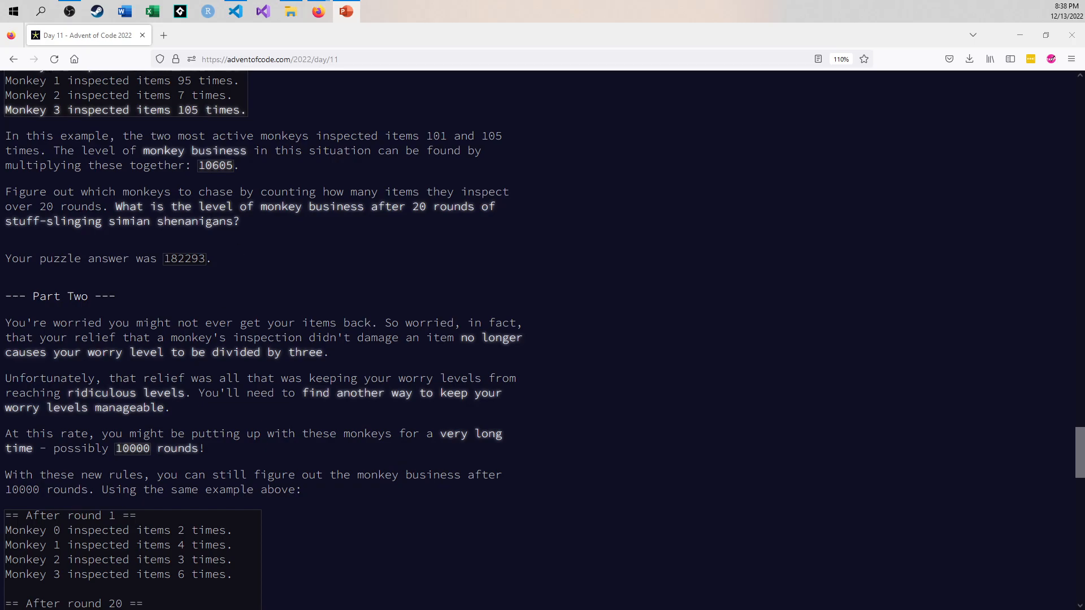
mouse_move(256, 270)
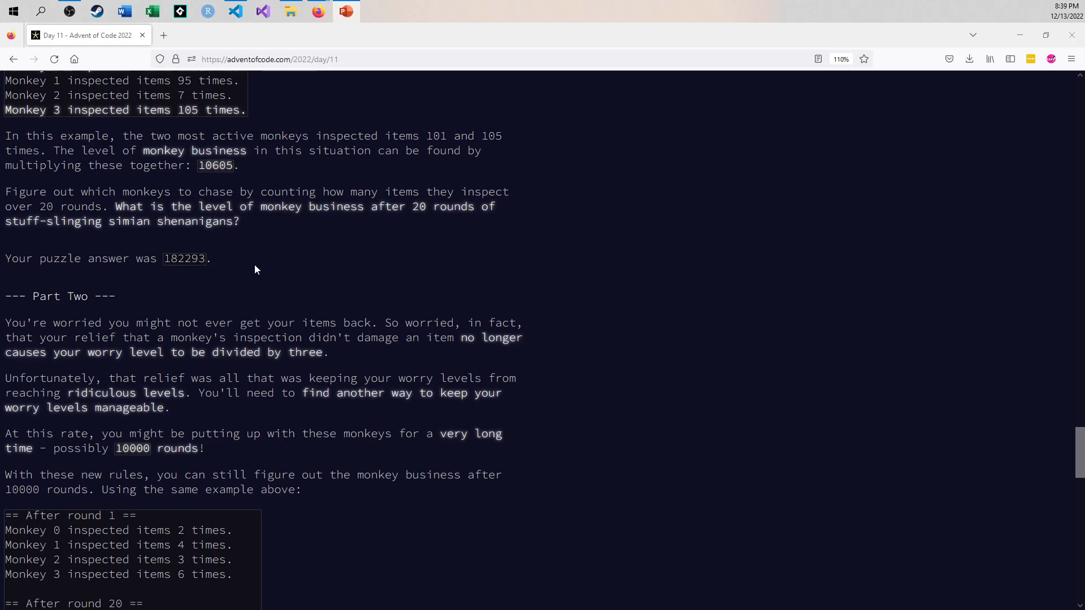
mouse_move(334, 413)
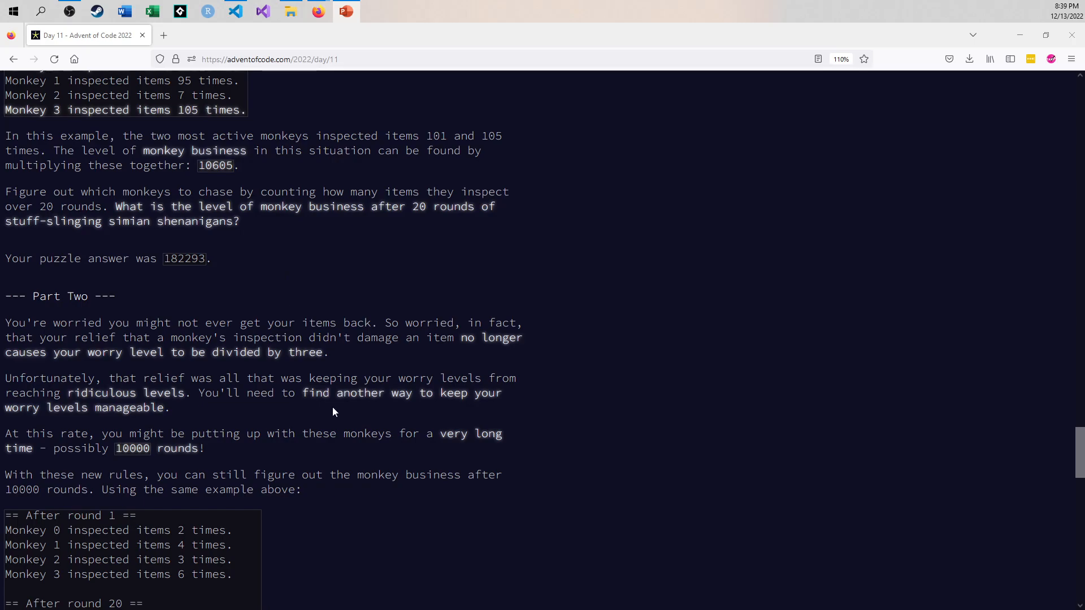
mouse_move(373, 372)
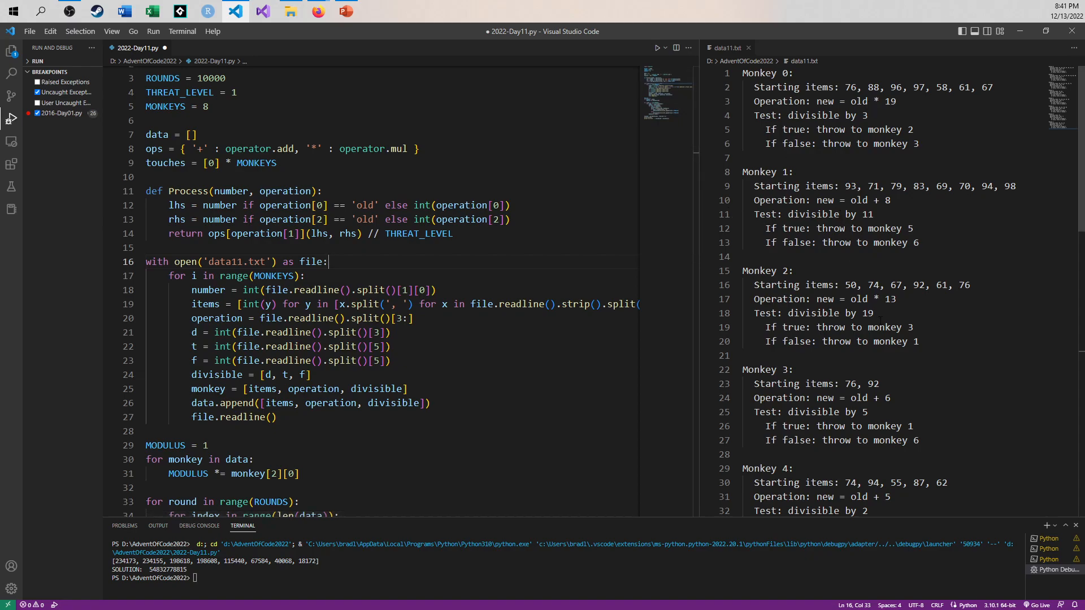
mouse_move(549, 319)
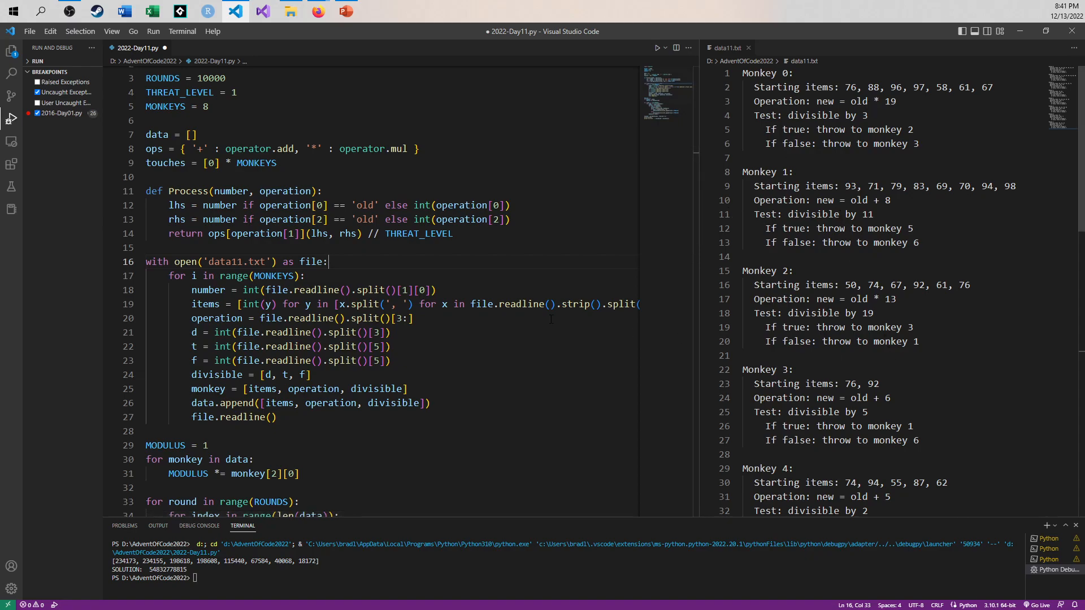
- Highlight the 'index' variable in the main loop and switch to the Day 11 puzzle page
scroll("down", 3)
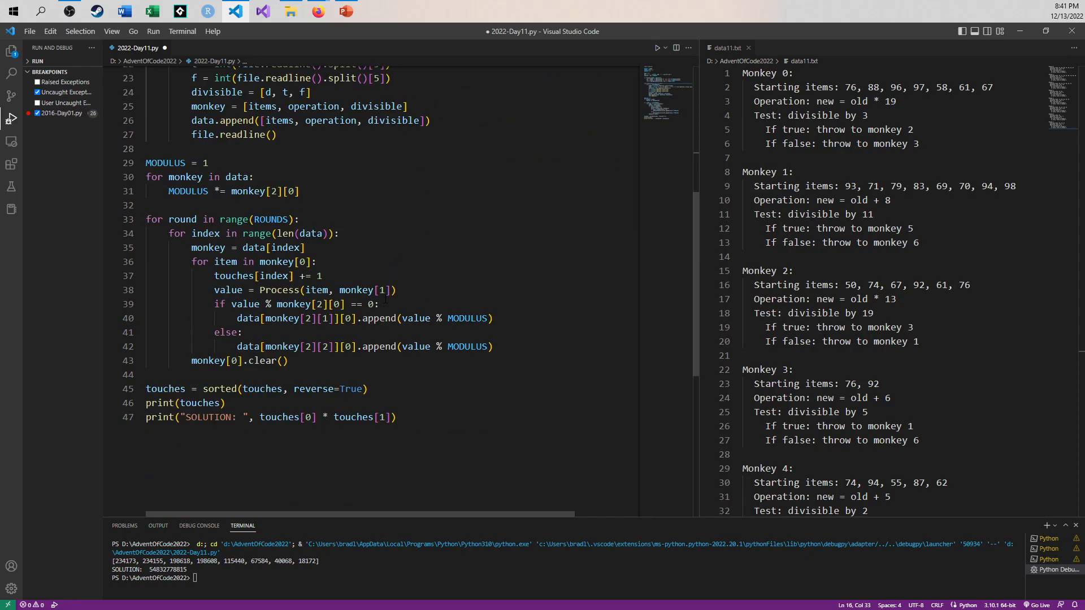
double_click(467, 318)
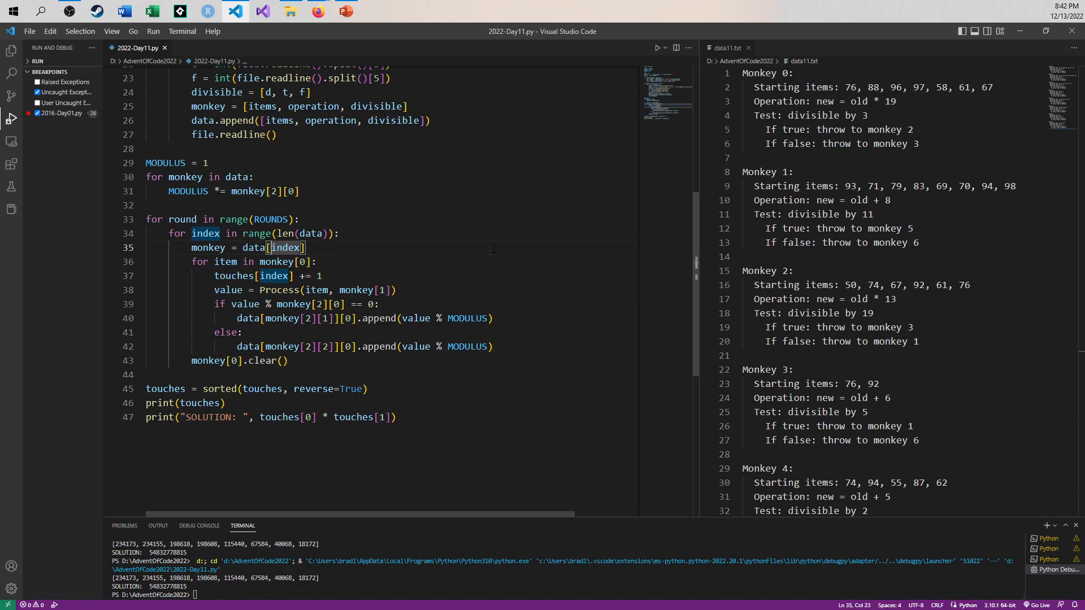
mouse_move(316, 9)
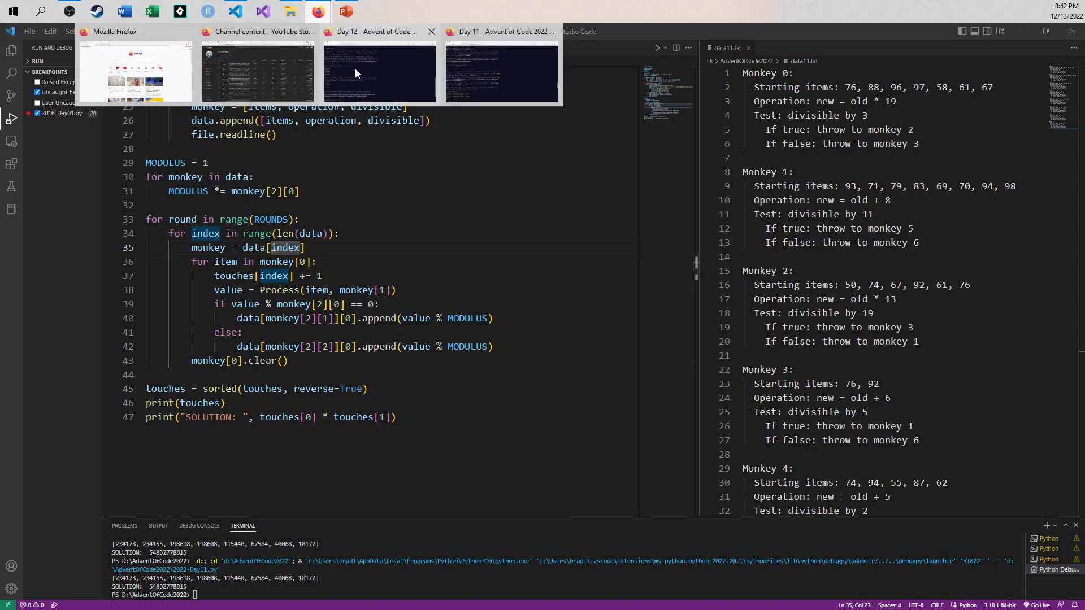
left_click(378, 72)
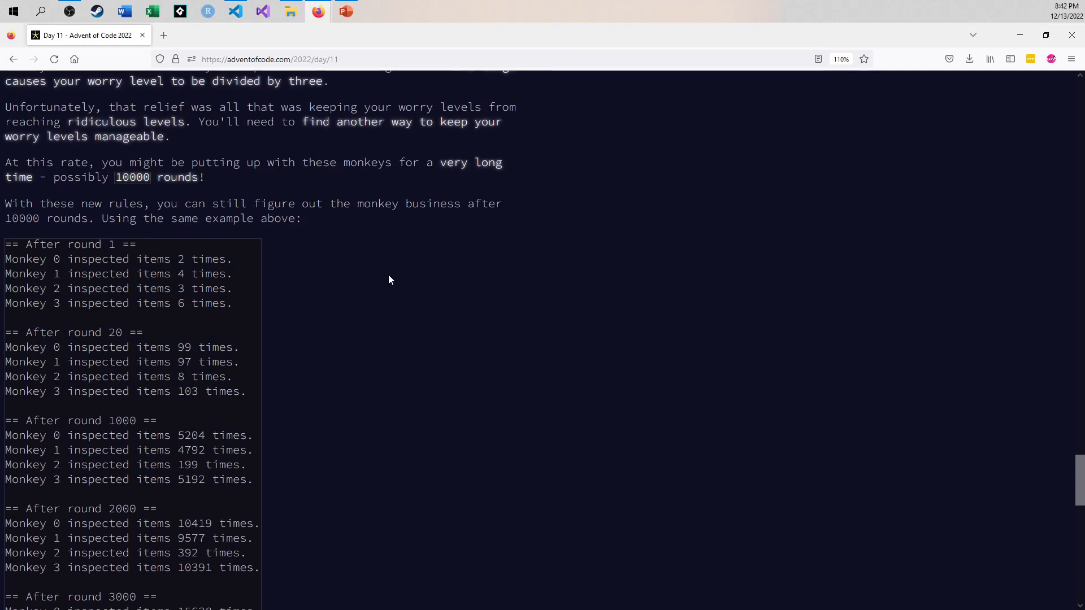
scroll("down", 3)
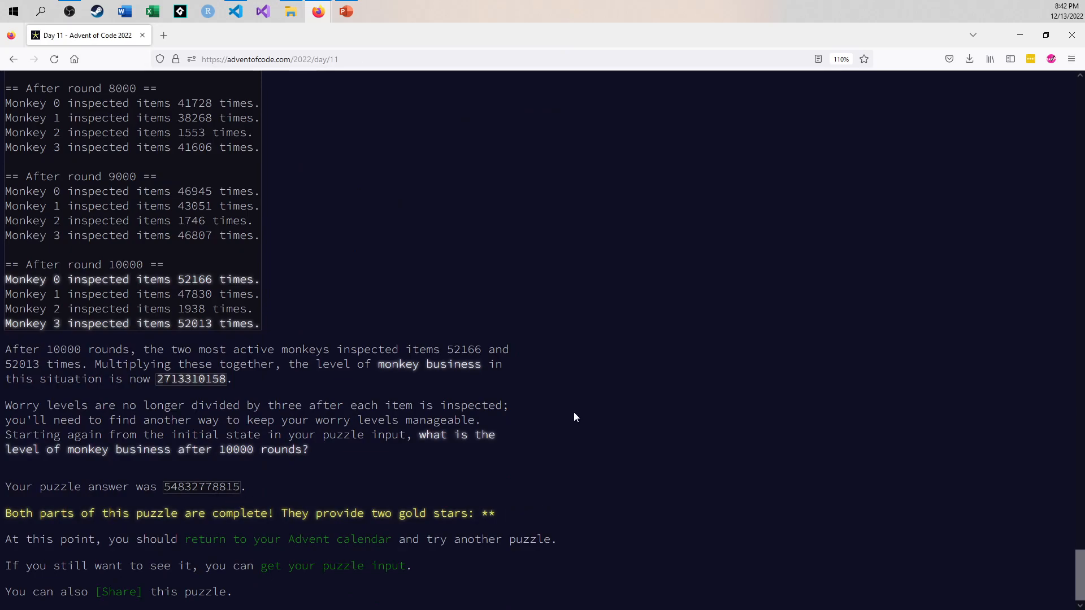
mouse_move(599, 395)
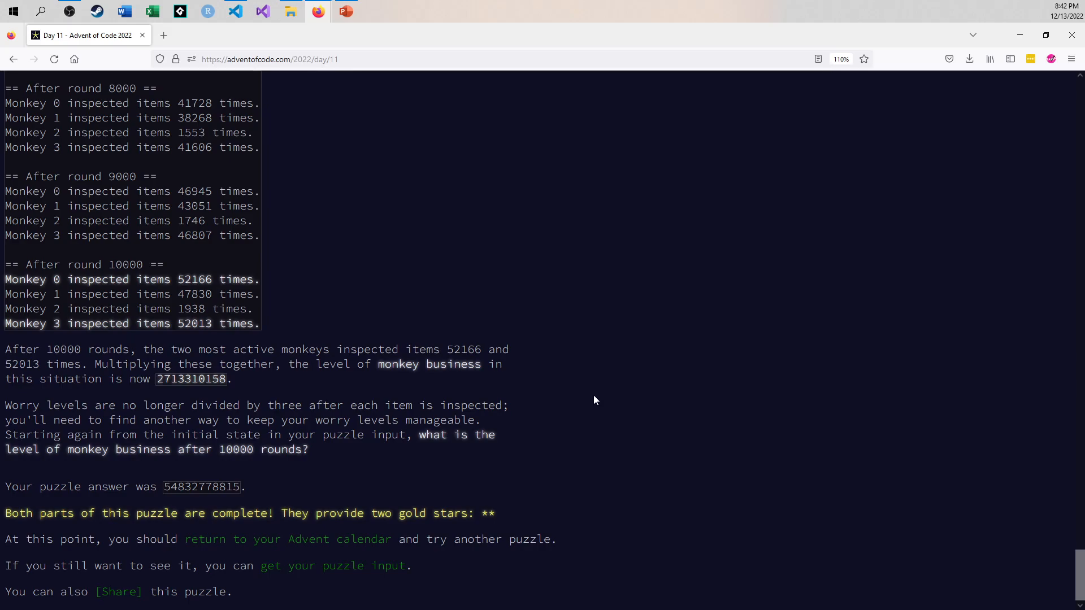
mouse_move(589, 399)
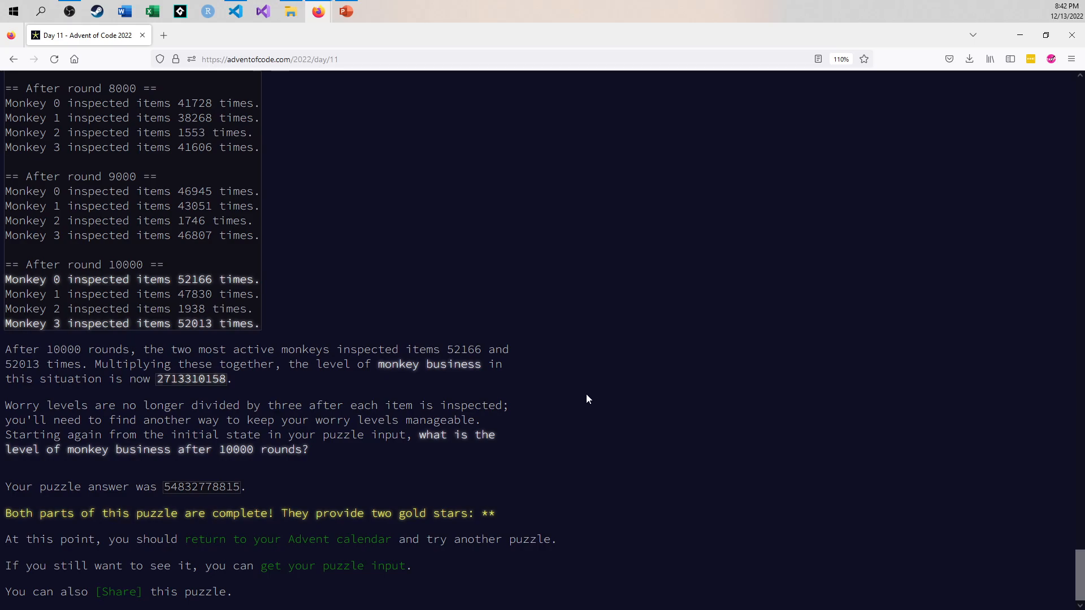
mouse_move(593, 365)
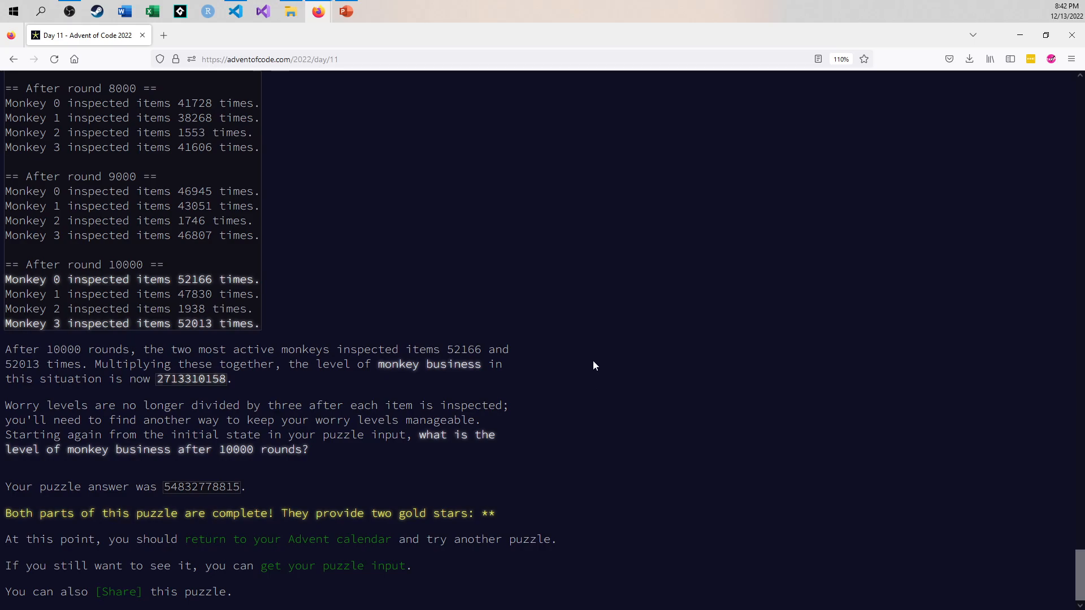
mouse_move(542, 305)
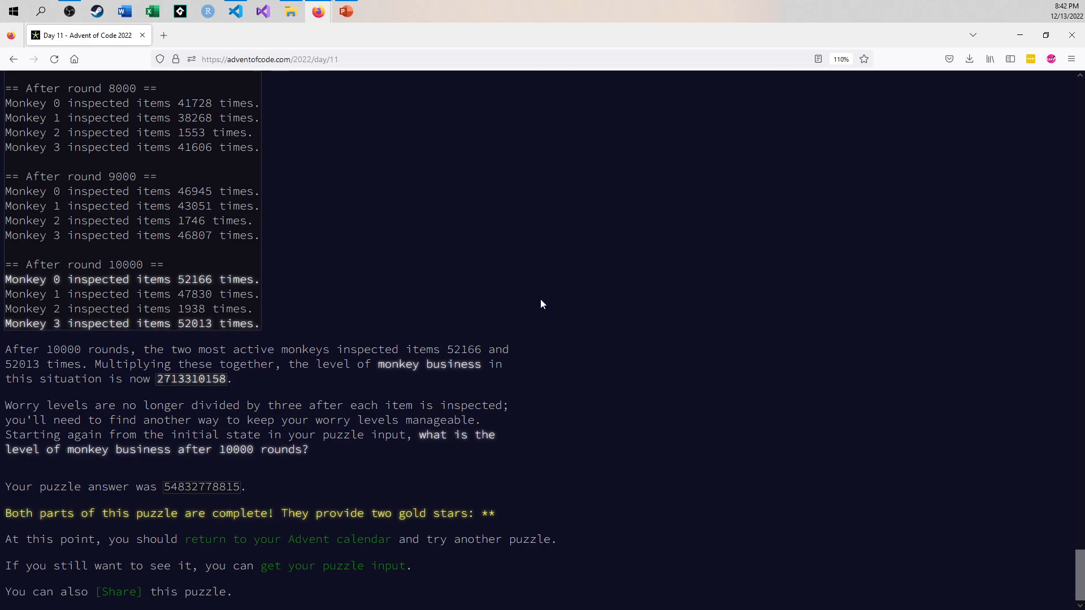
mouse_move(521, 283)
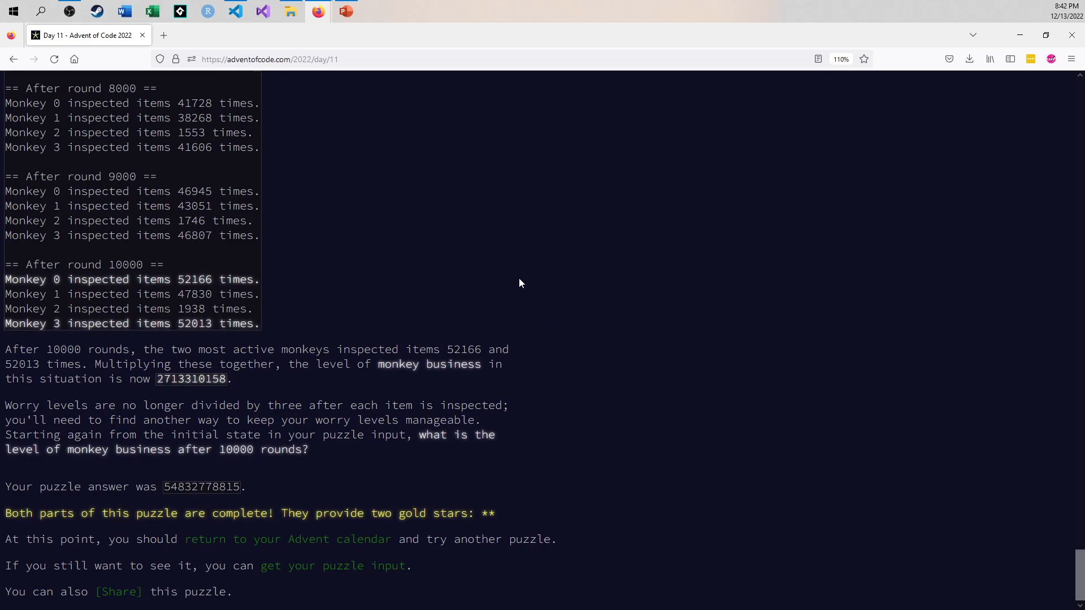
mouse_move(540, 298)
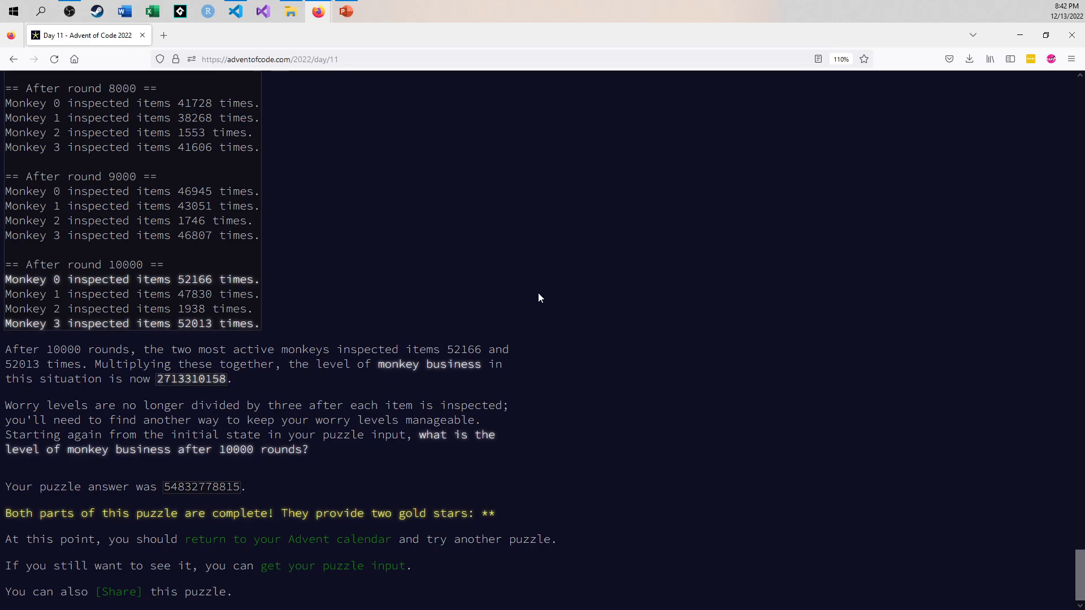